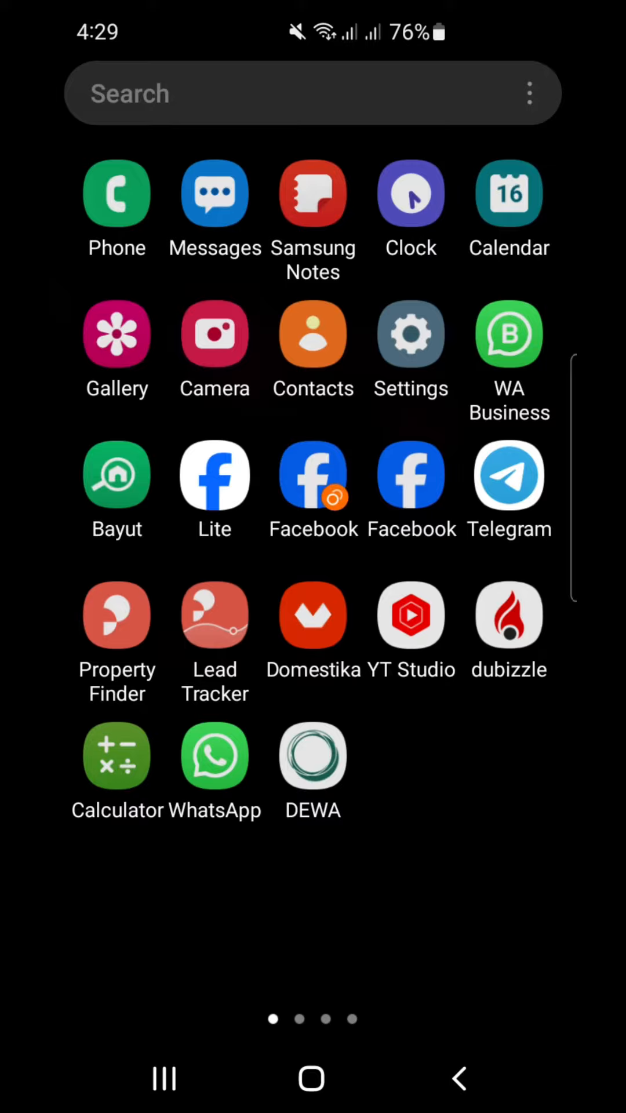
- Launch the DEWA app, choose Consumer, and start signing in with UAE PASS
left_click(313, 755)
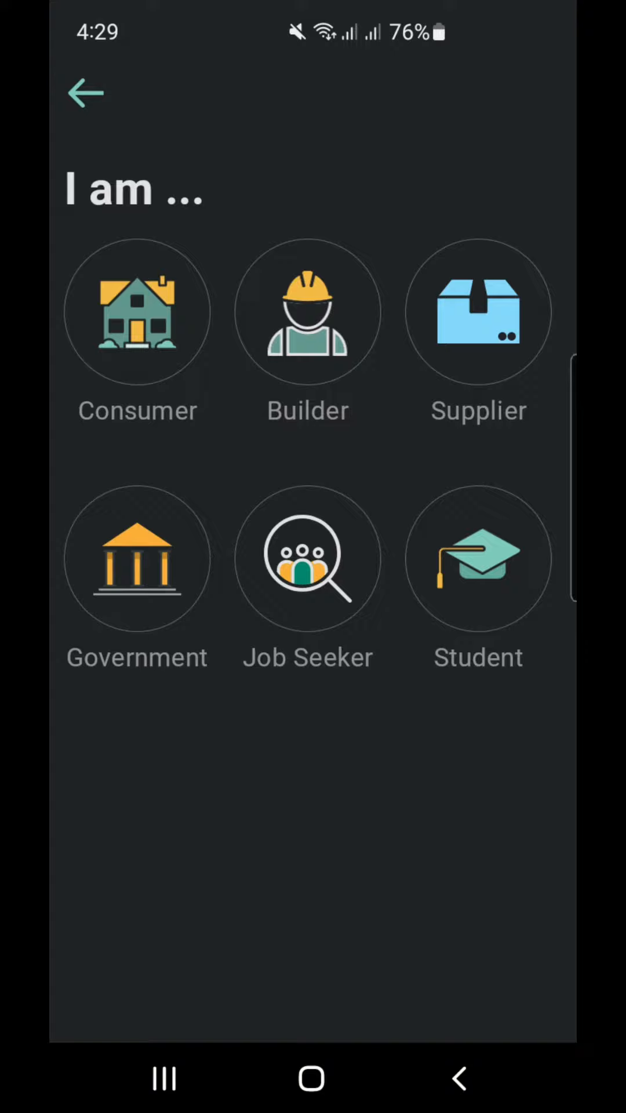
left_click(137, 312)
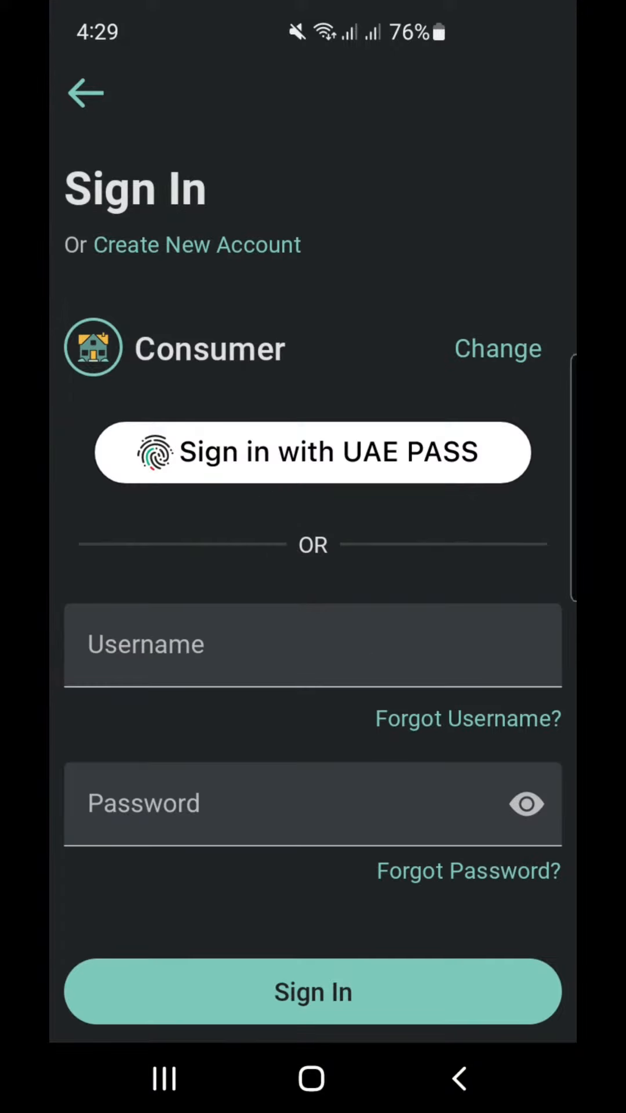
left_click(313, 992)
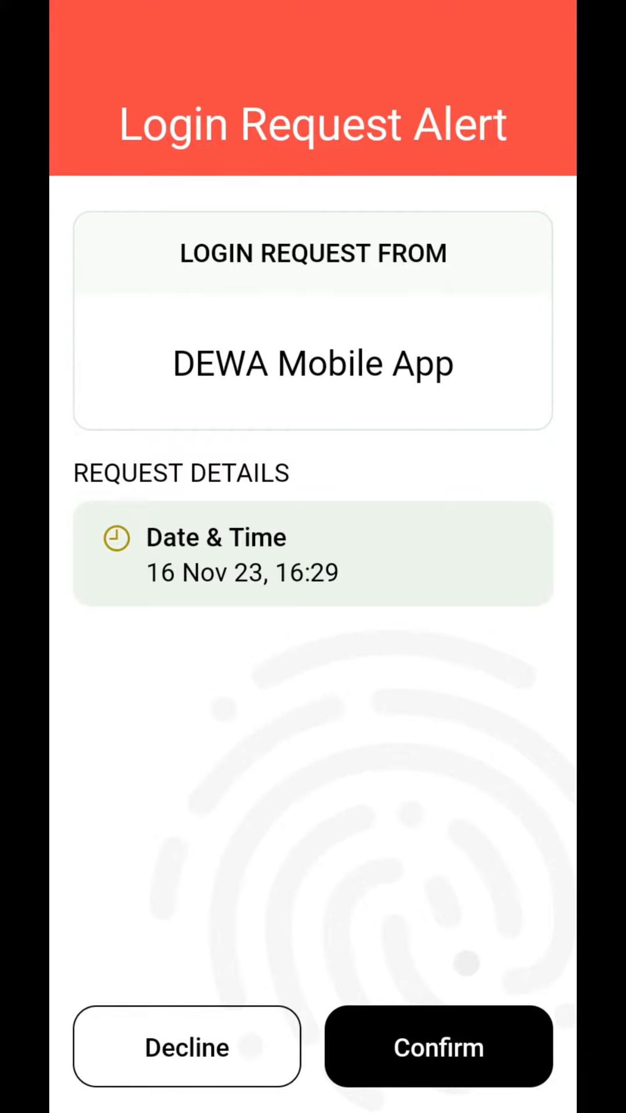
- Confirm the UAE PASS login request and scroll through the dashboard to the discover sections
left_click(438, 1046)
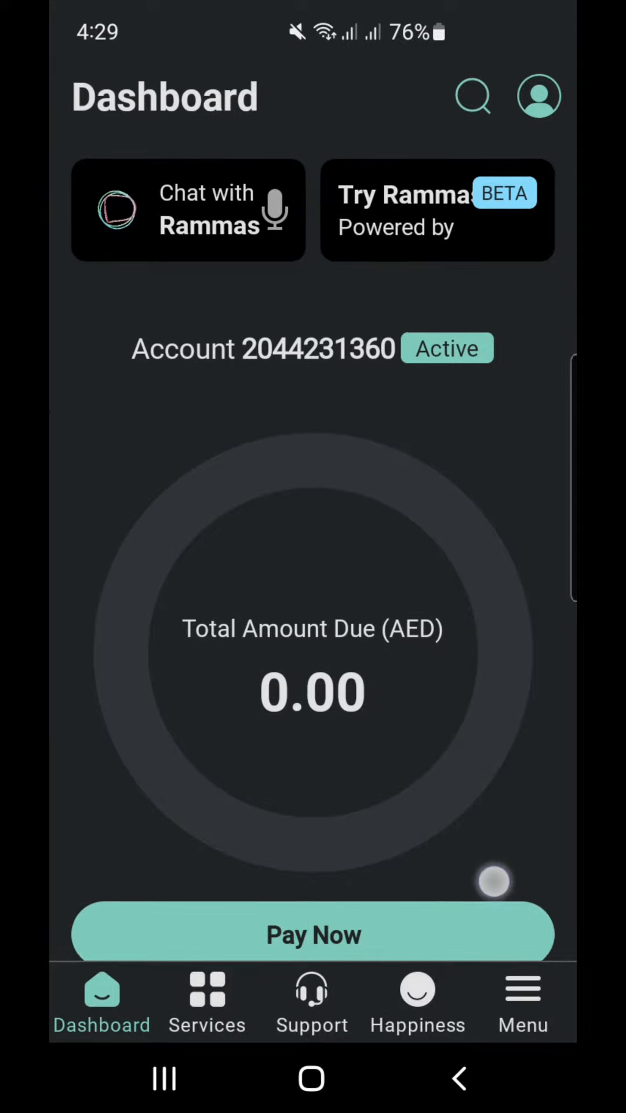
scroll("down", 3)
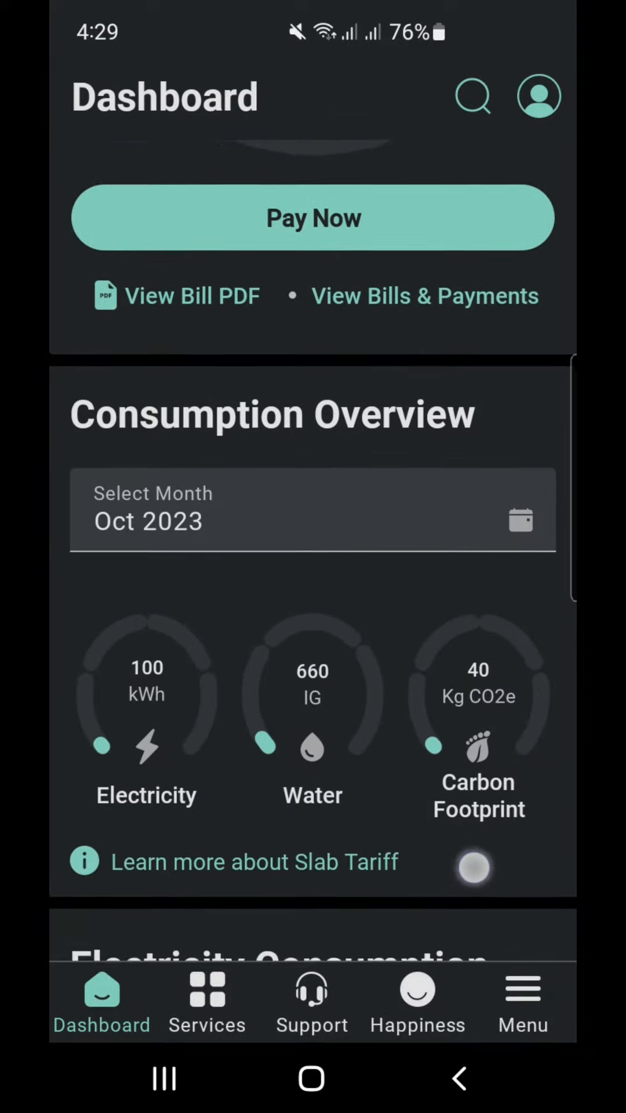
scroll("down", 3)
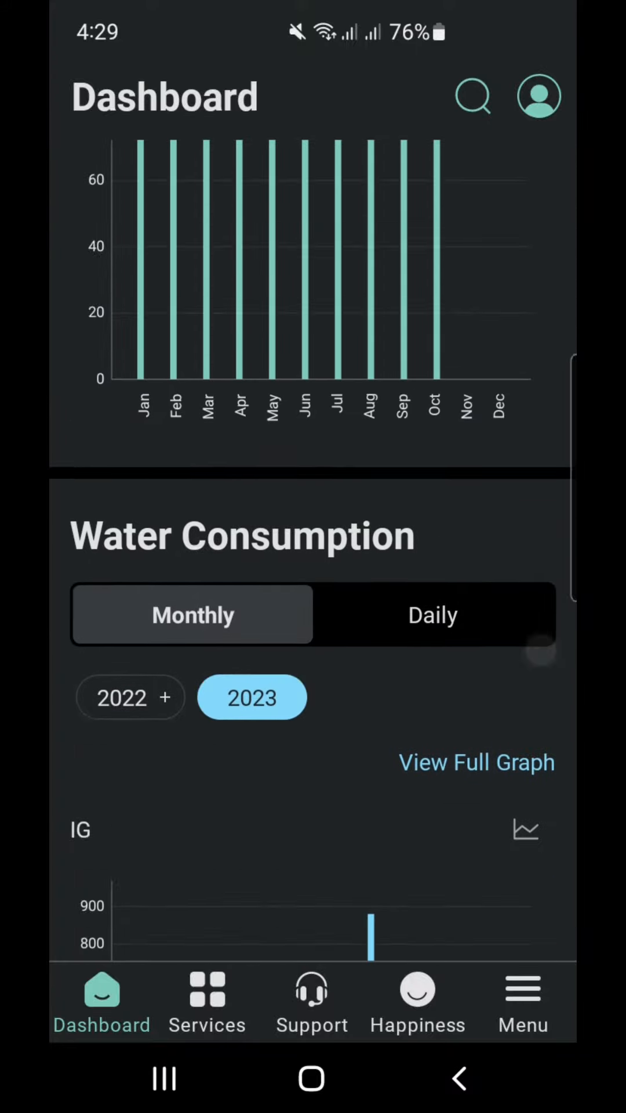
scroll("down", 3)
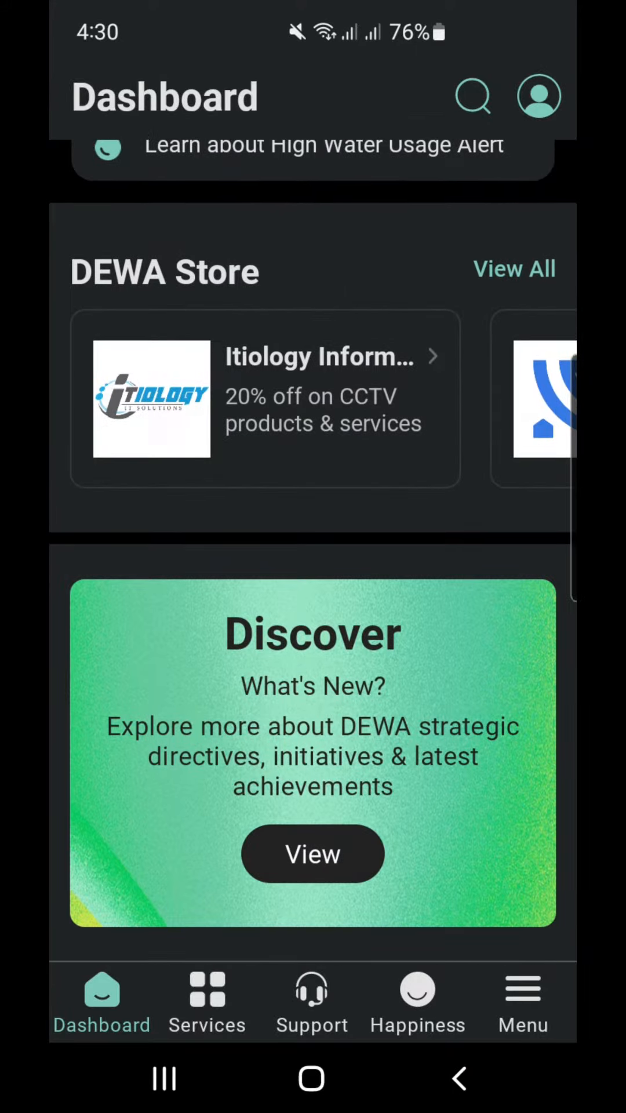
- Browse Services to Supply Management and apply for Deactivation of Electricity/Water (Move-out)
left_click(206, 1001)
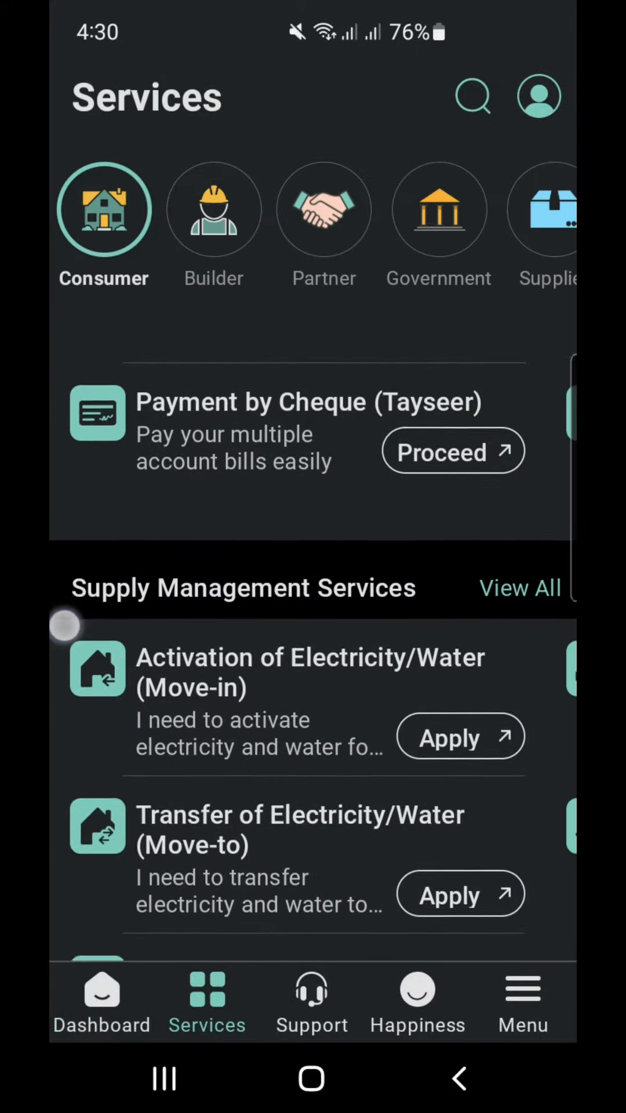
scroll("down", 3)
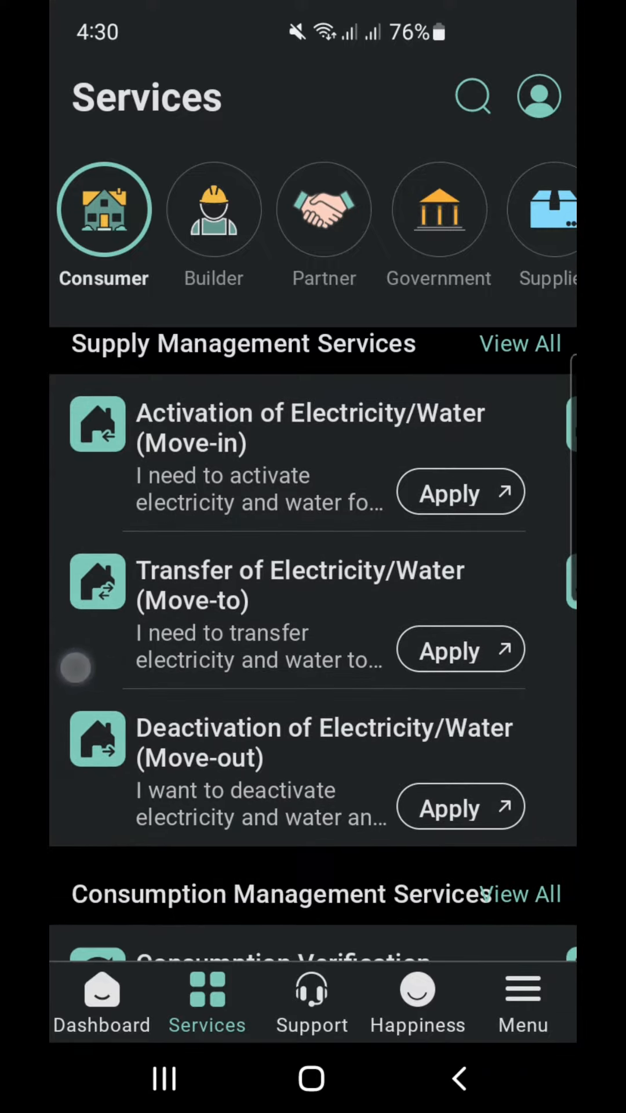
scroll("down", 3)
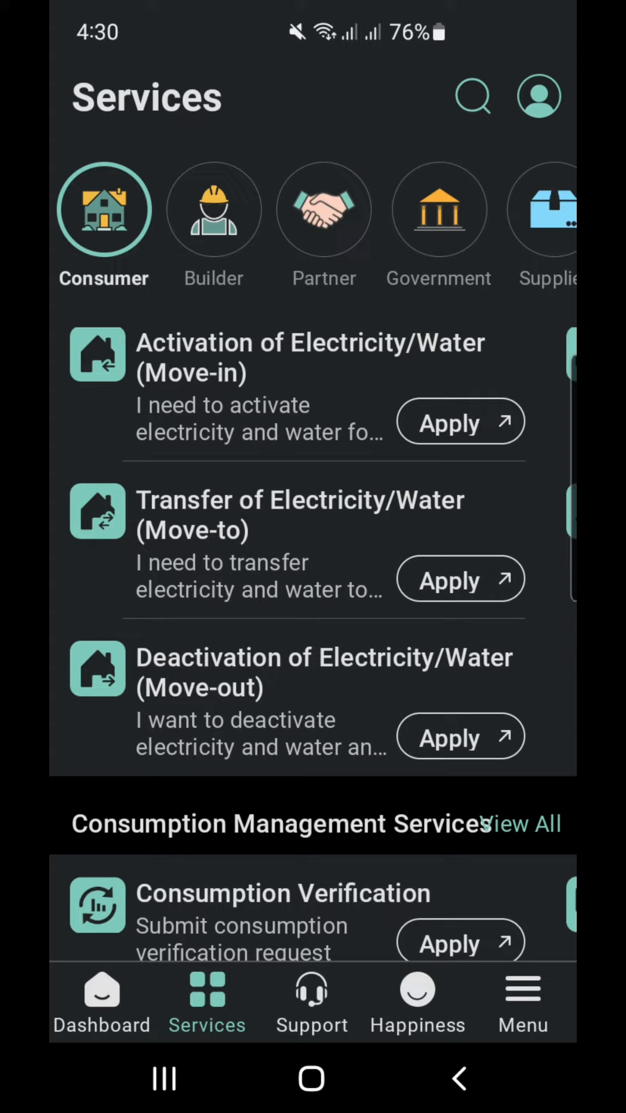
left_click(459, 736)
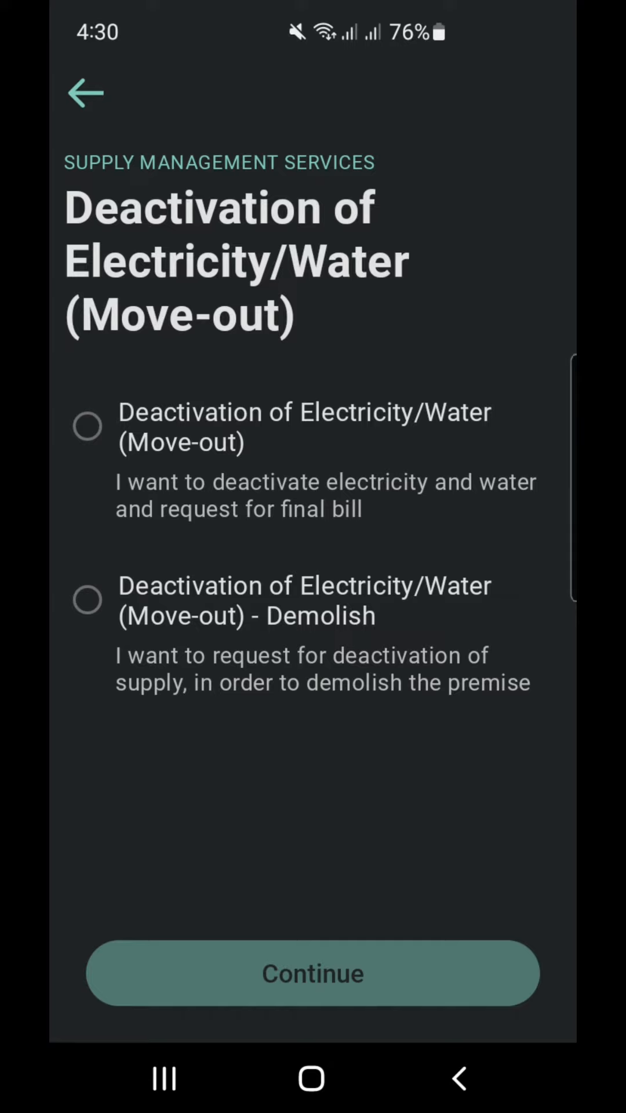
- Select the standard Deactivation of Electricity/Water (Move-out) option and confirm the account details
left_click(88, 426)
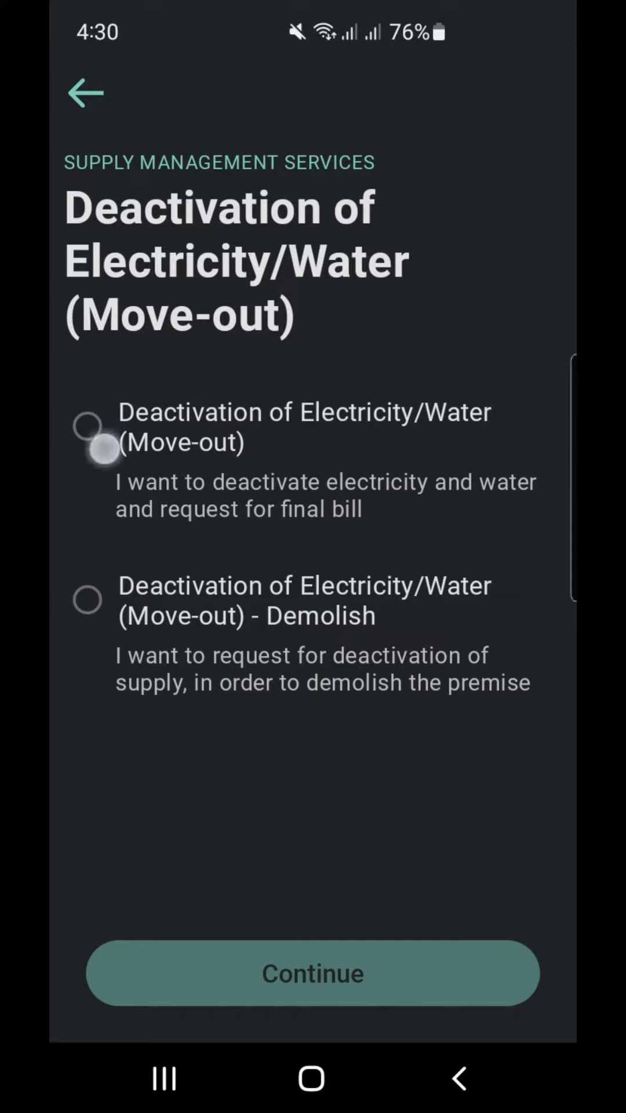
left_click(313, 973)
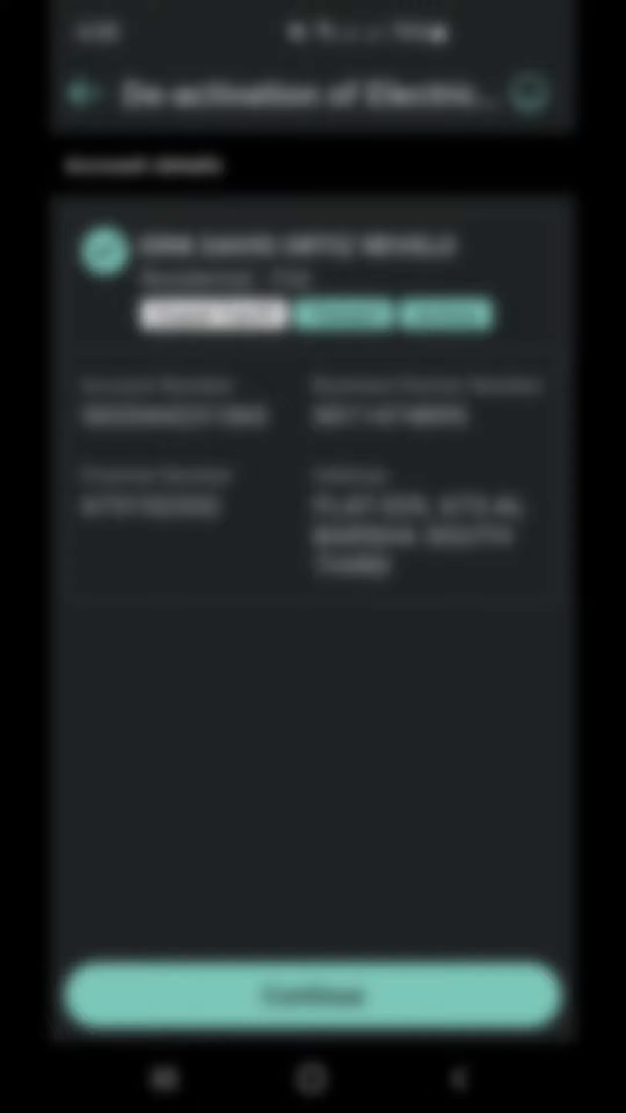
left_click(313, 997)
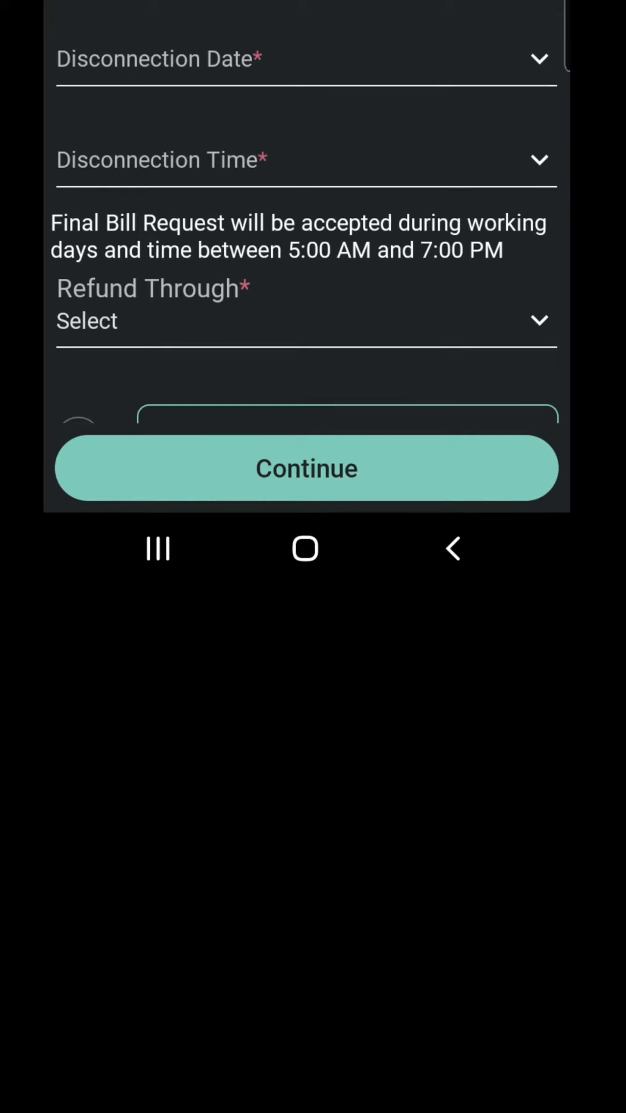
- Set the disconnection date to 20 Nov 2023 and refund through Western Union Cash Payout
left_click(305, 58)
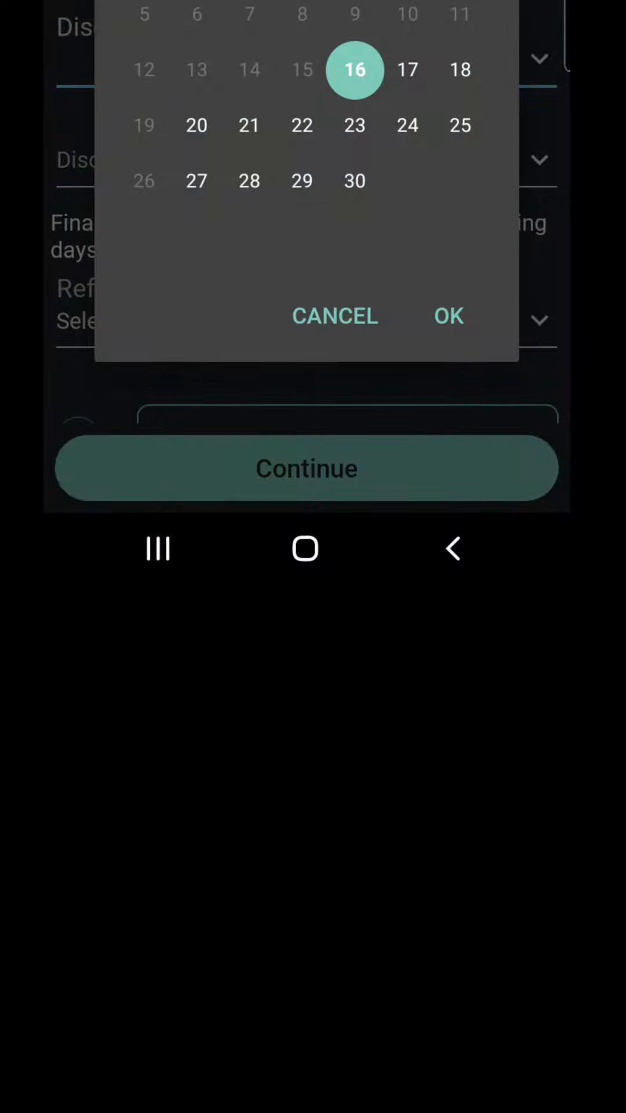
left_click(448, 316)
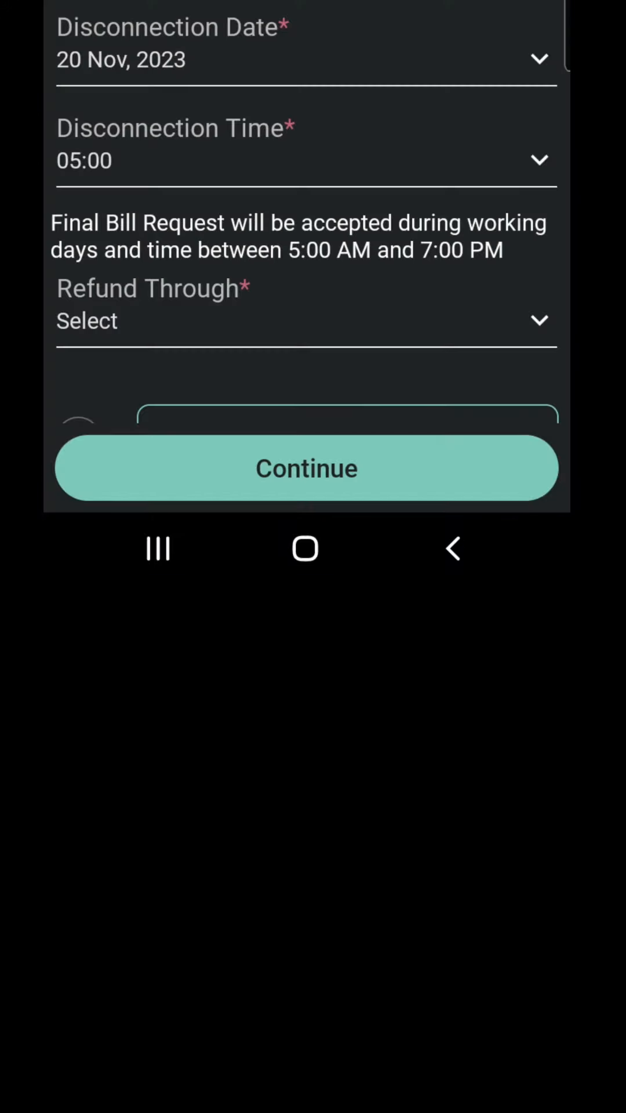
left_click(306, 320)
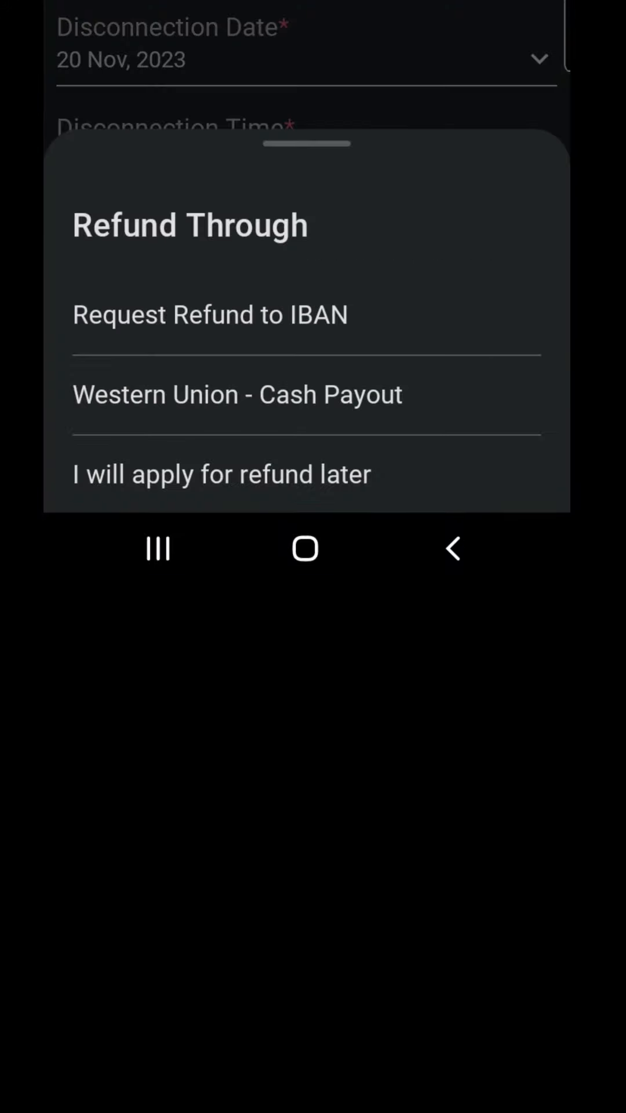
left_click(237, 395)
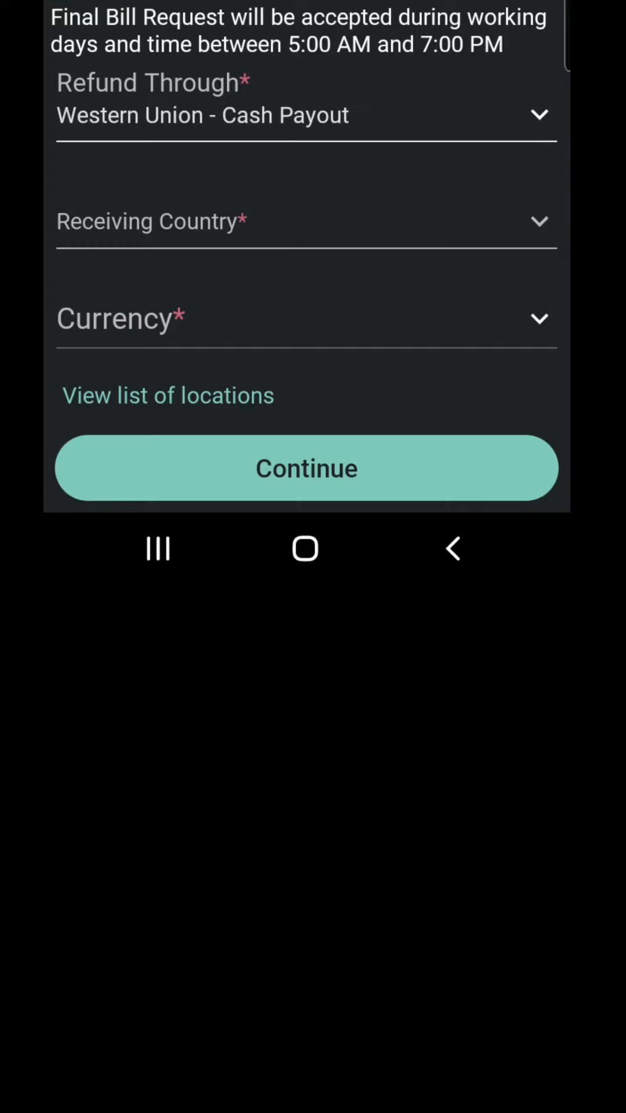
- Choose UAE as the payout country, accept the Terms and Conditions, and continue
left_click(305, 221)
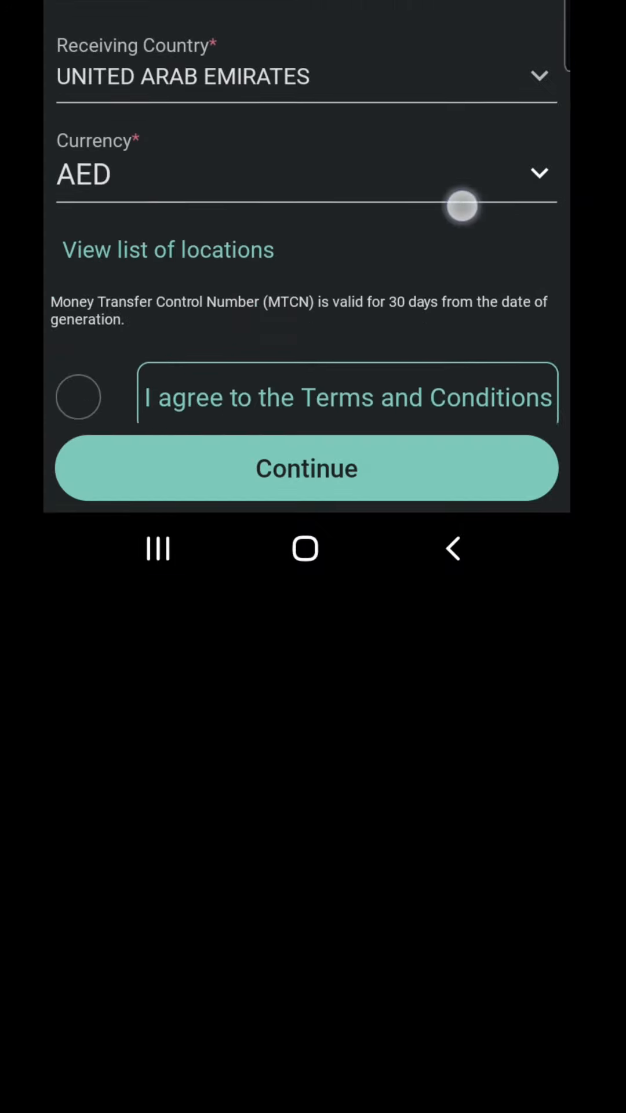
left_click(78, 397)
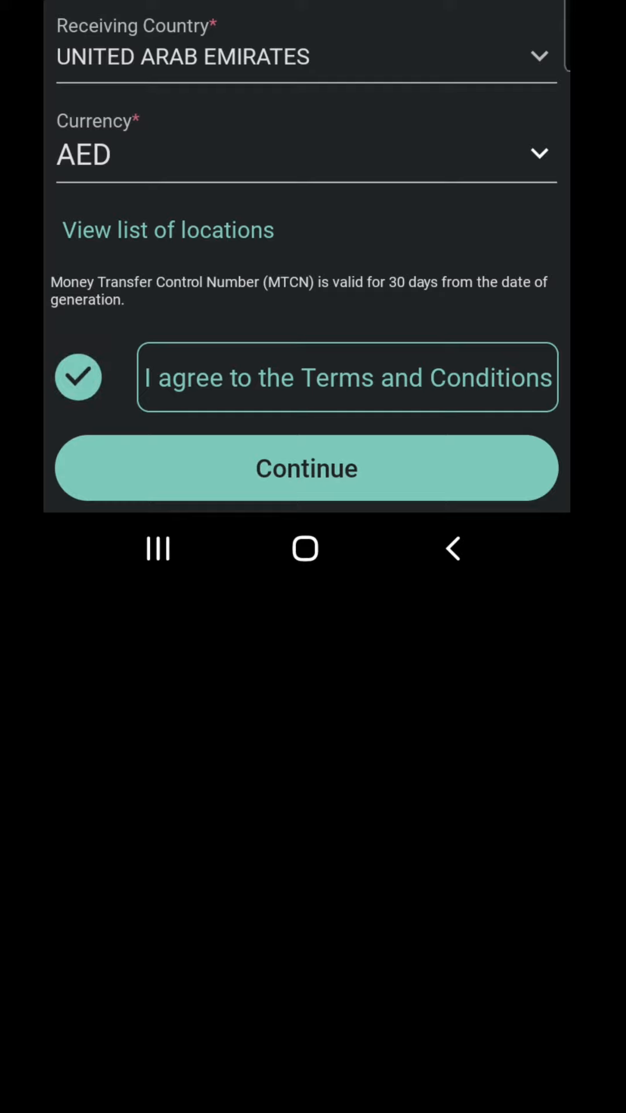
left_click(306, 468)
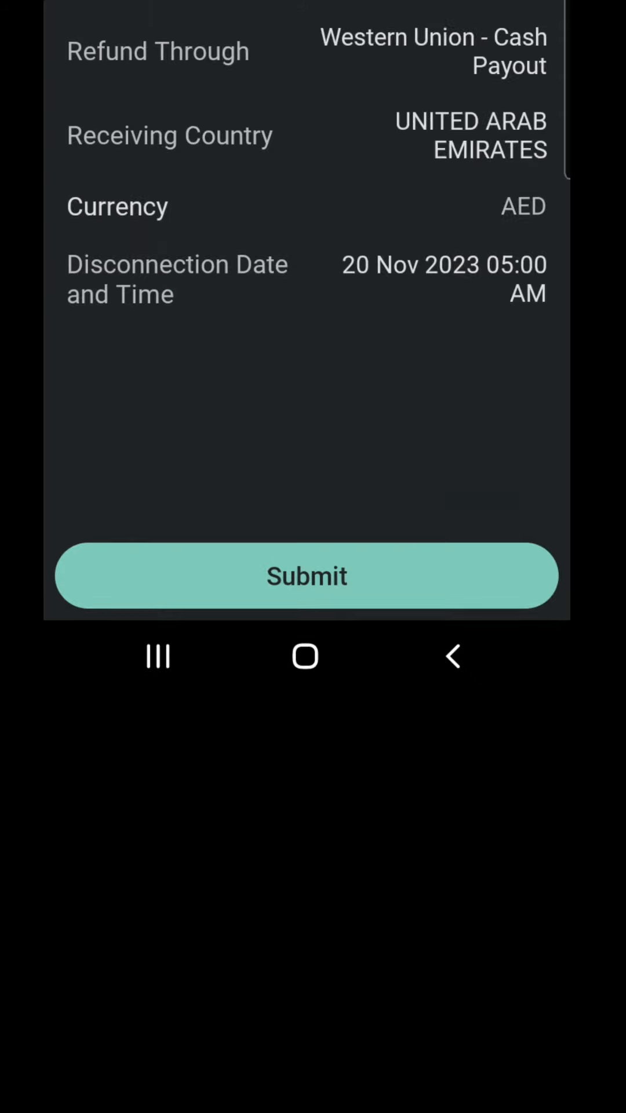
- Submit the move-out request and verify the account with an SMS verification code
left_click(306, 576)
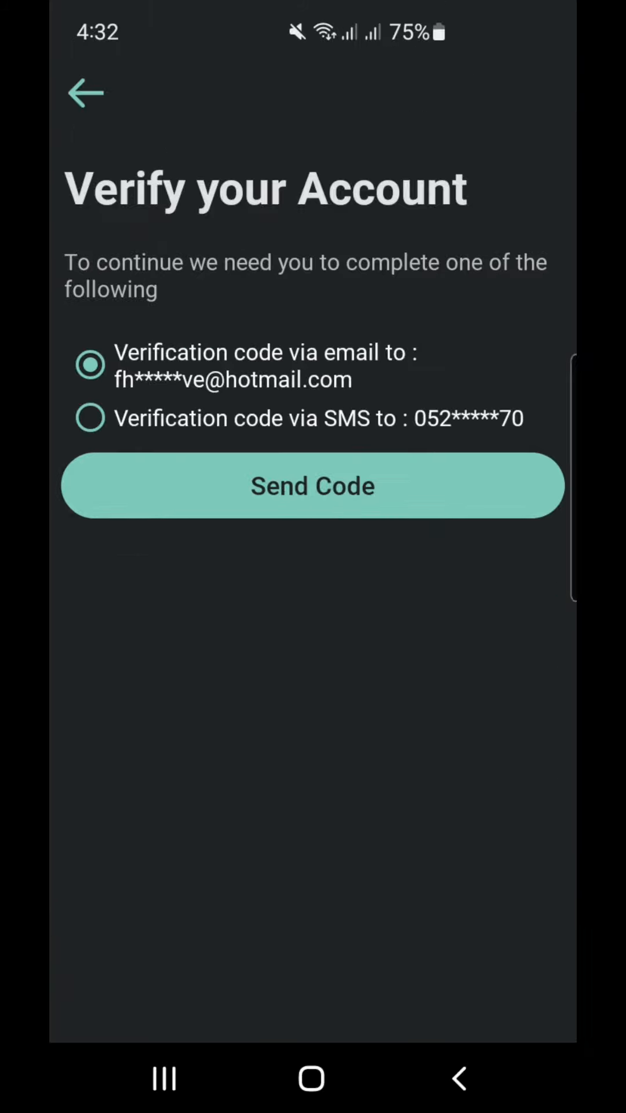
left_click(91, 417)
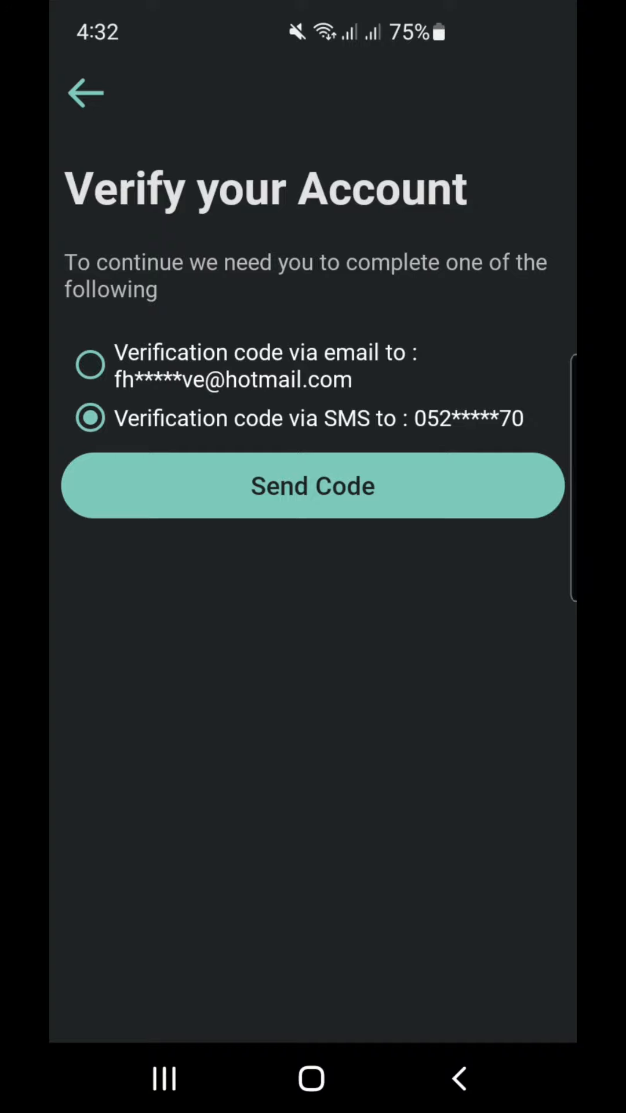
left_click(312, 485)
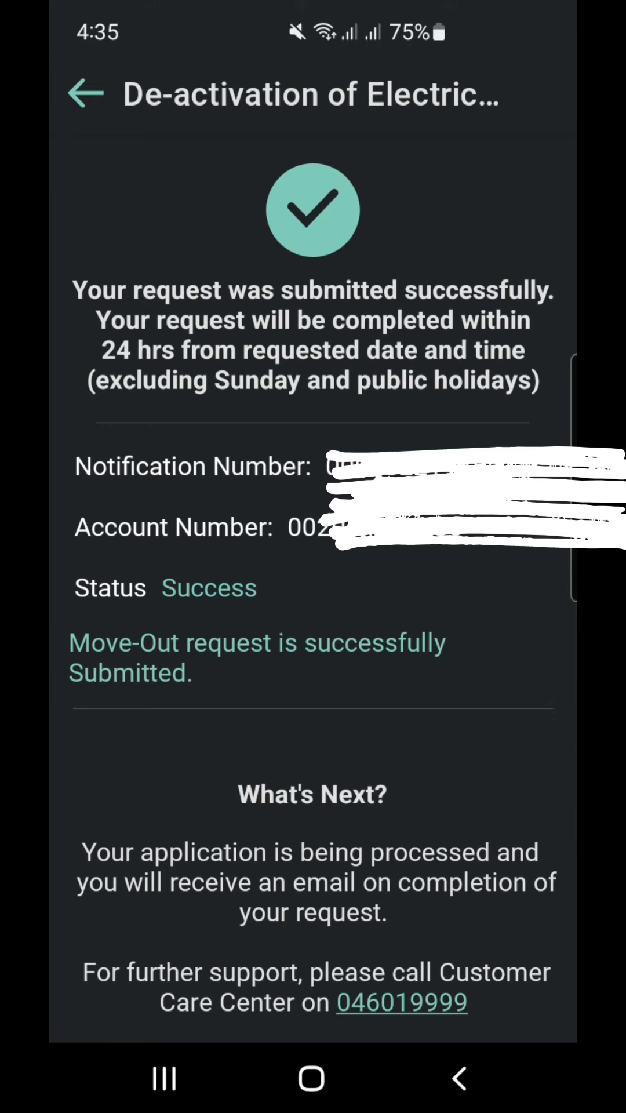
left_click(77, 642)
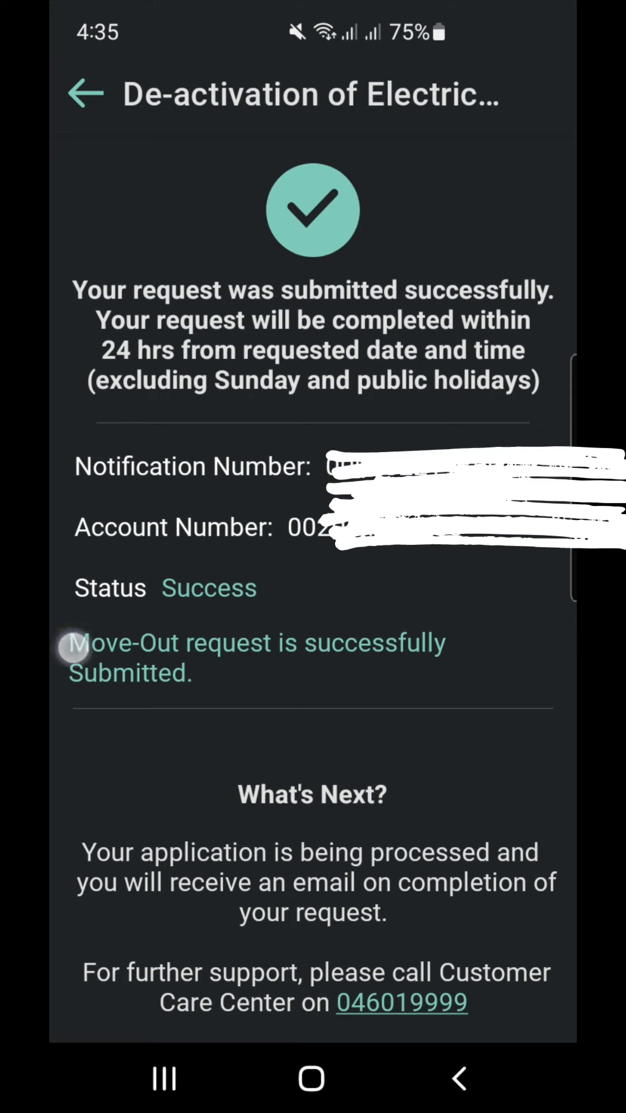